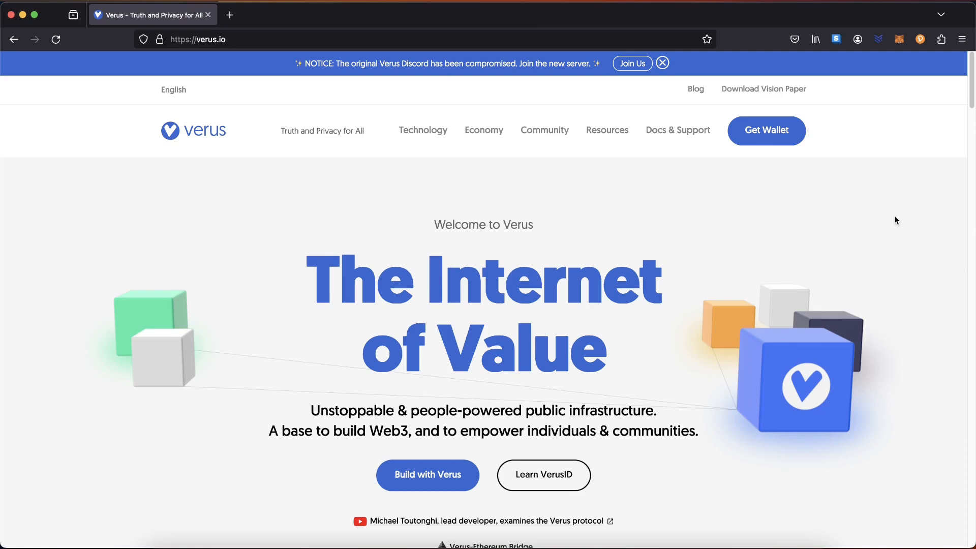
mouse_move(891, 213)
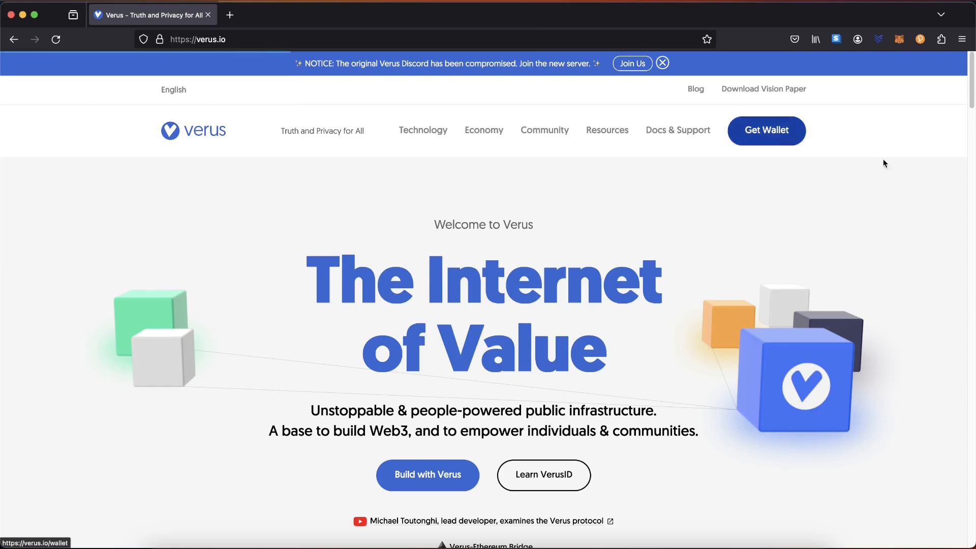
- Start downloading the Mac app of Verus Desktop v1.2.0 from the Get Wallet download page
left_click(766, 131)
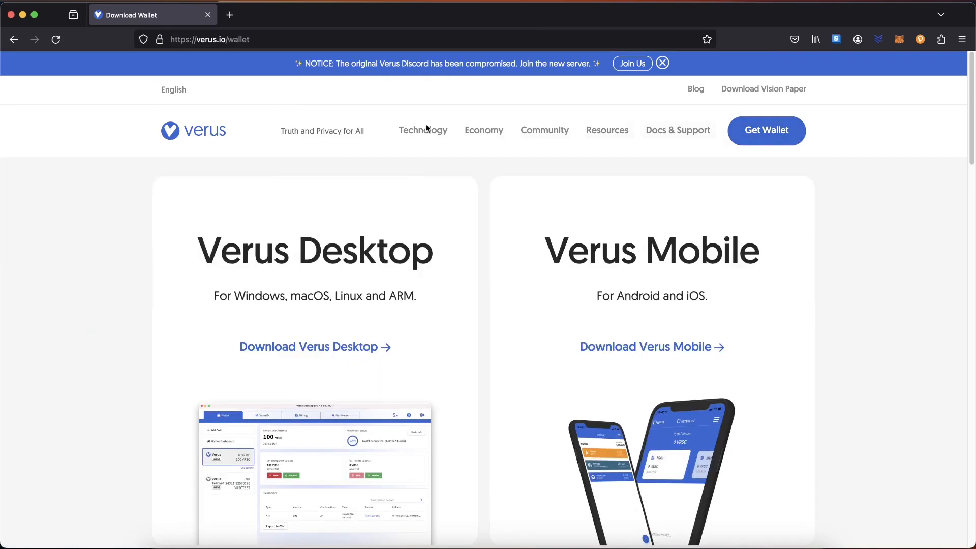
mouse_move(879, 167)
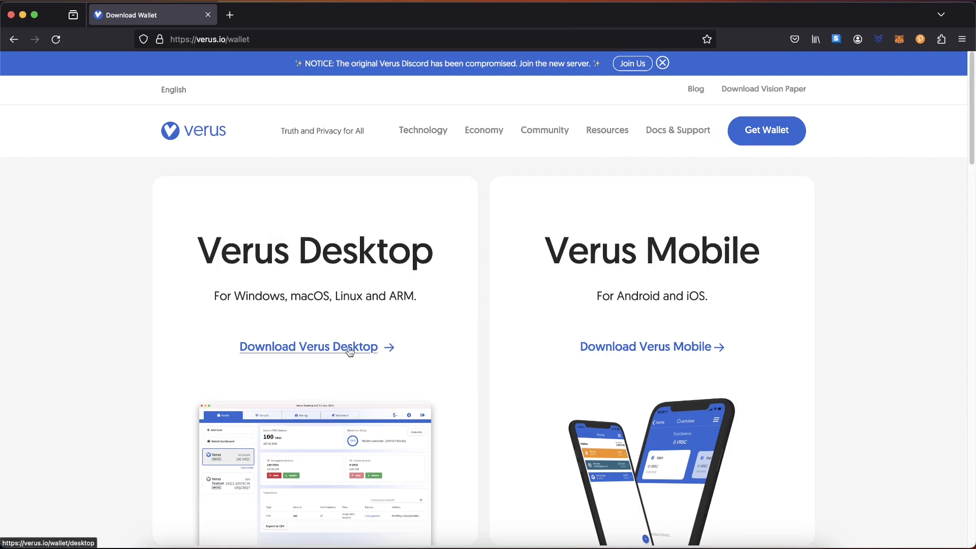
left_click(307, 347)
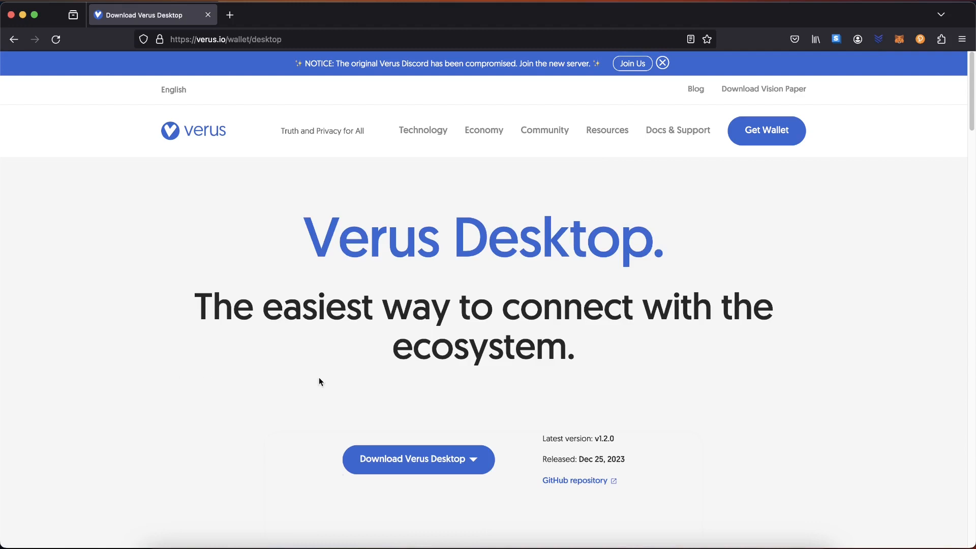
left_click(417, 459)
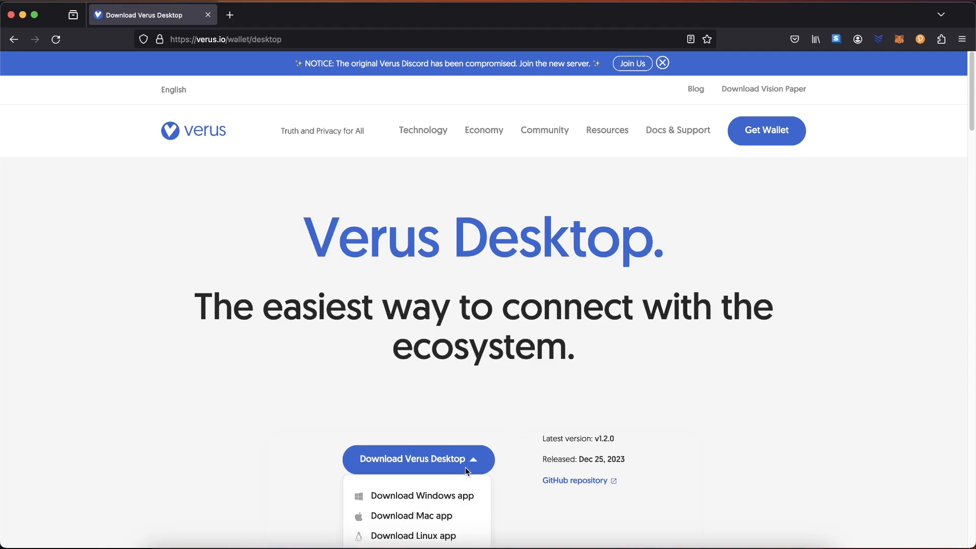
mouse_move(412, 516)
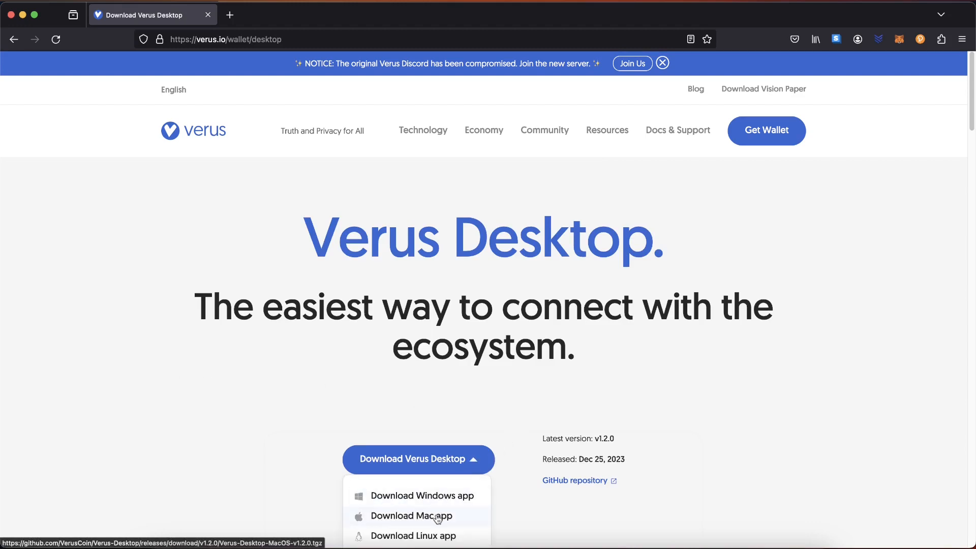
left_click(410, 515)
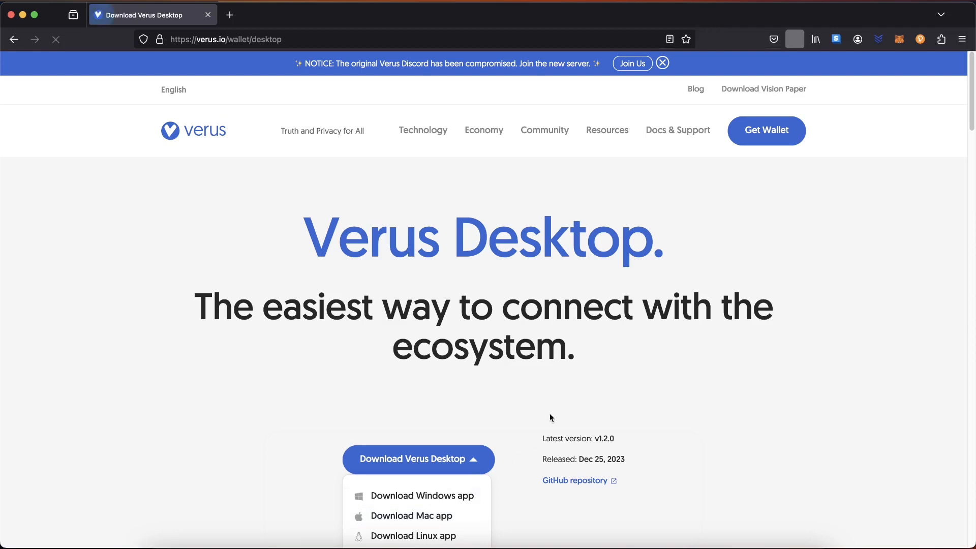
- Unpack the Verus-Desktop-MacOS-v1.2.0 archive, mount the .dmg and copy Verus-Desktop to Applications
left_click(410, 515)
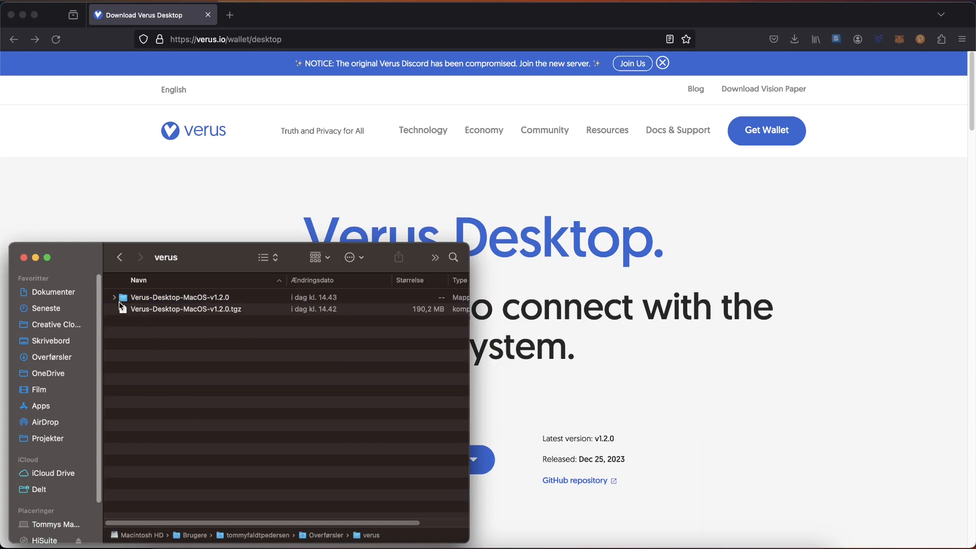
double_click(181, 296)
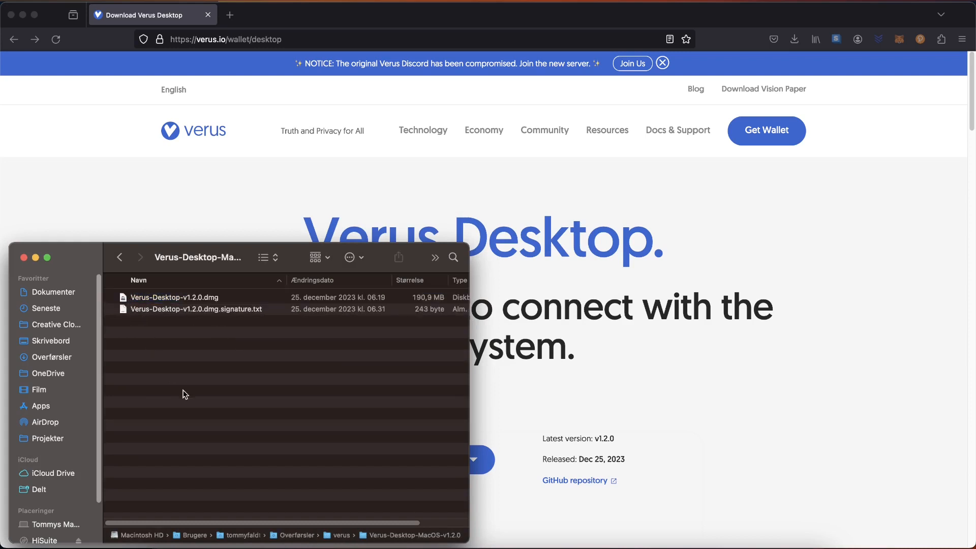
mouse_move(211, 366)
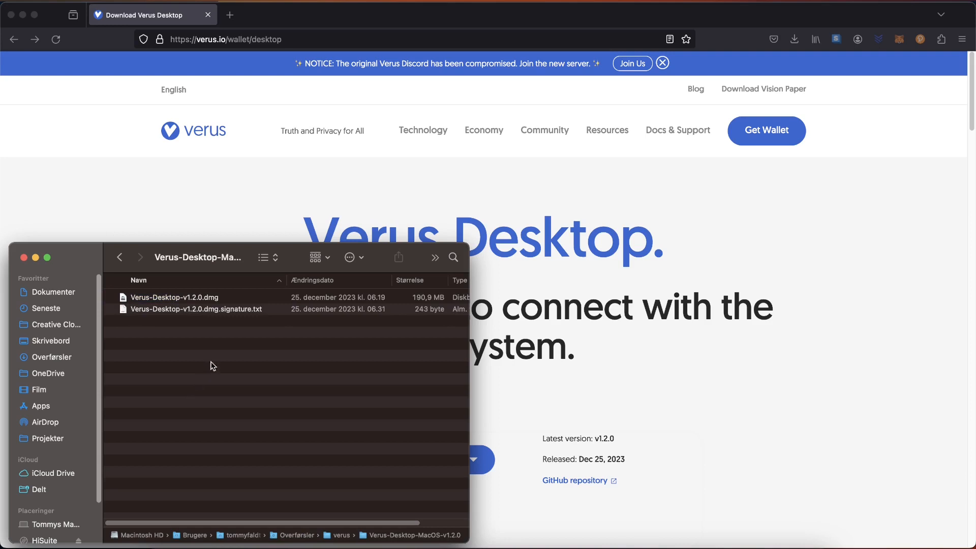
mouse_move(193, 298)
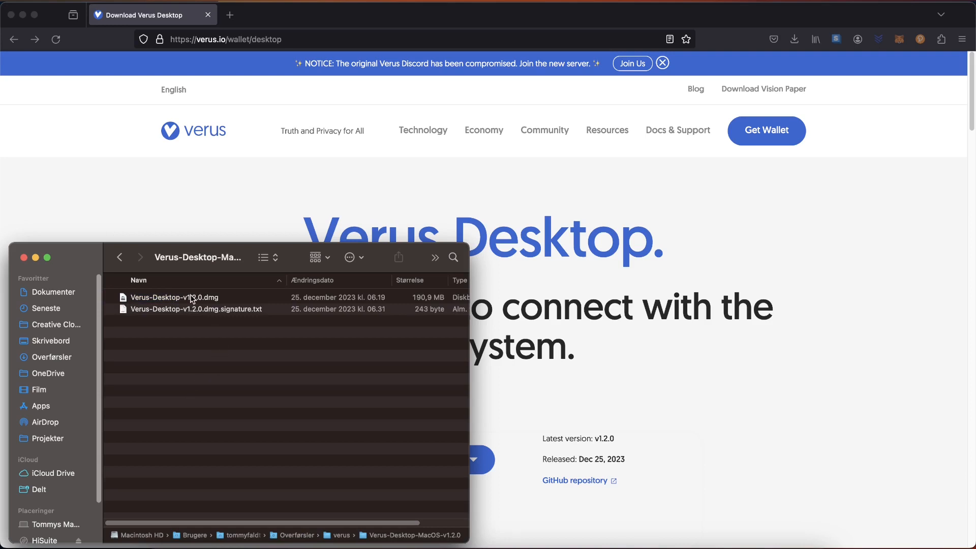
double_click(172, 297)
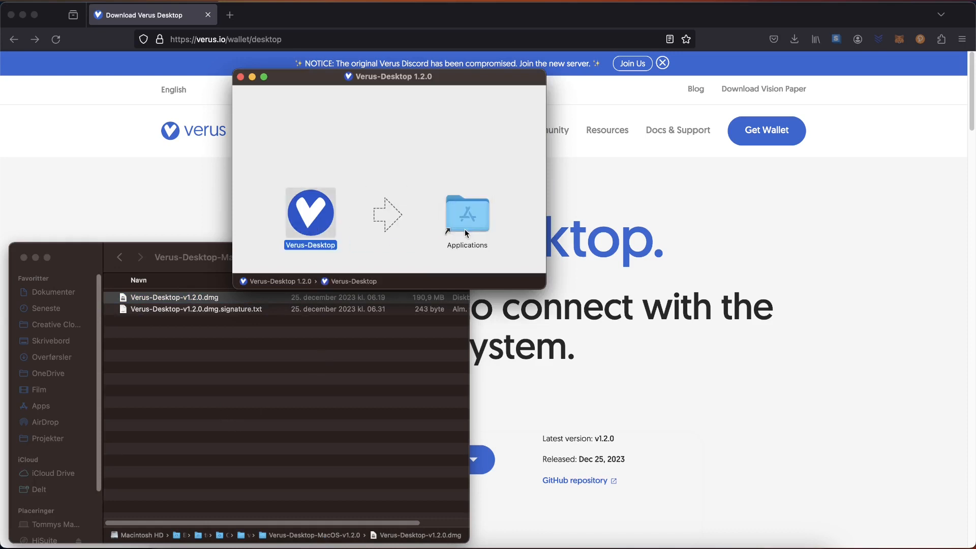
mouse_move(316, 358)
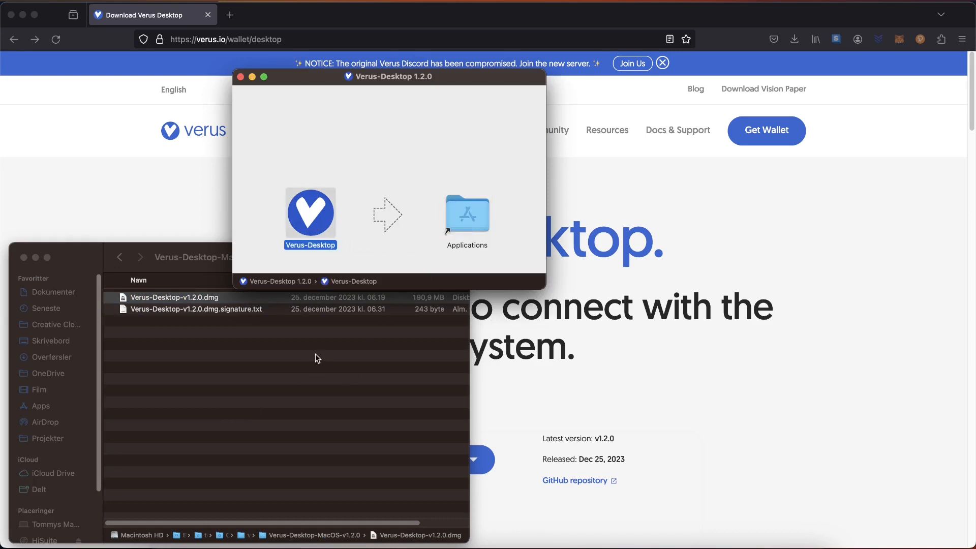
left_click_drag(310, 214, 466, 215)
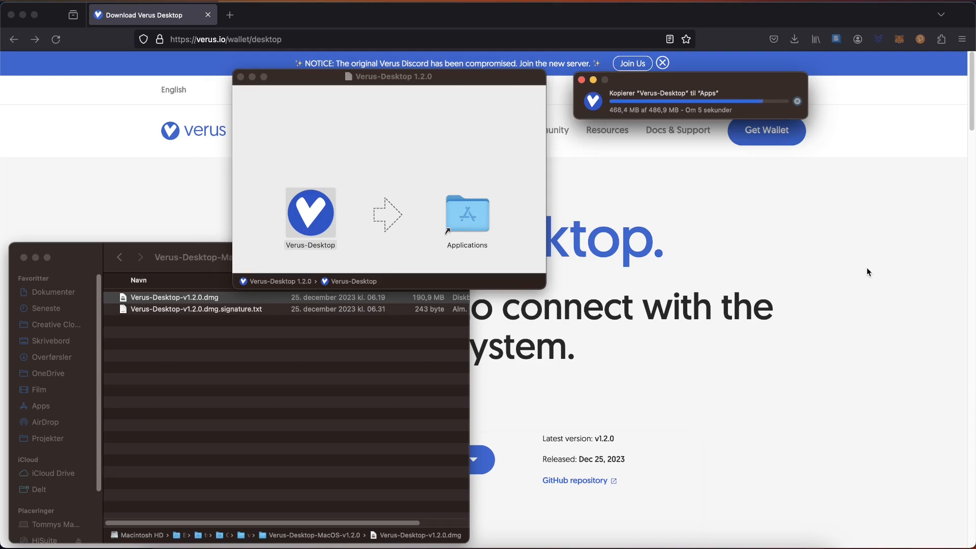
left_click(310, 218)
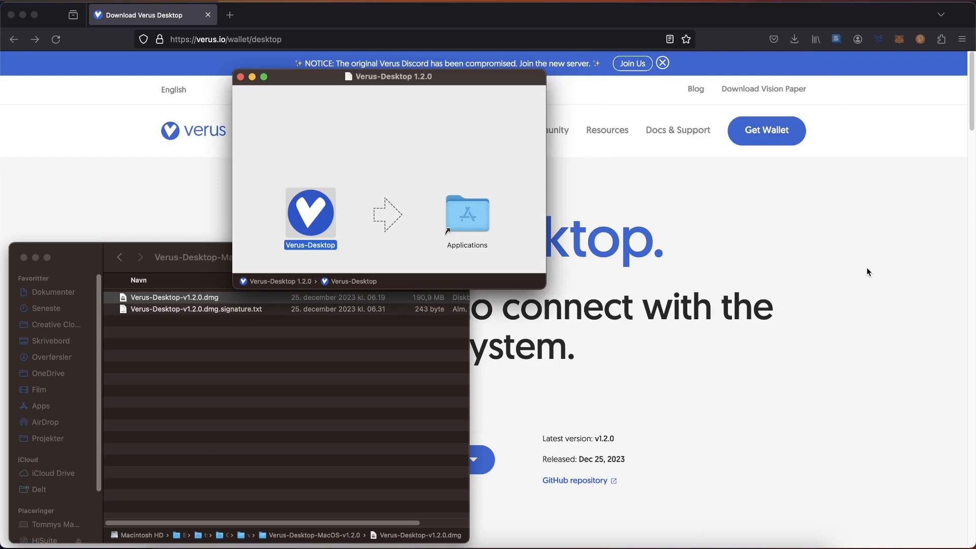
- Launch verus-Desktop from Spotlight, triggering the unverified developer warning
key("cmd+space")
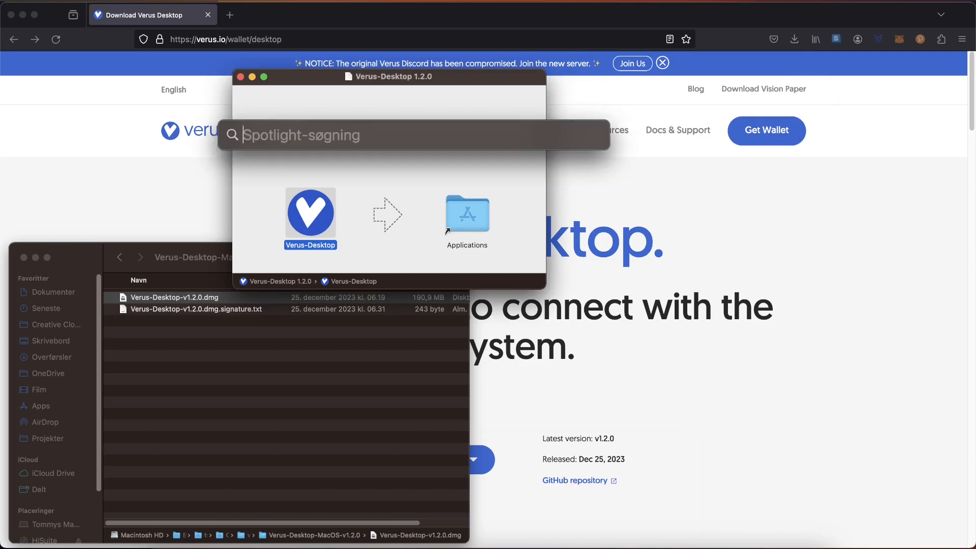
type("verus-Desktop")
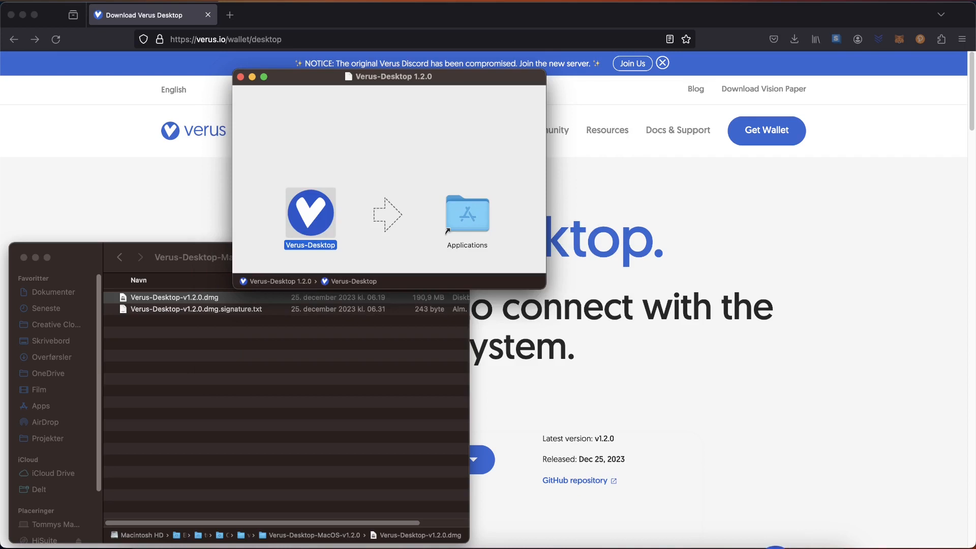
mouse_move(806, 228)
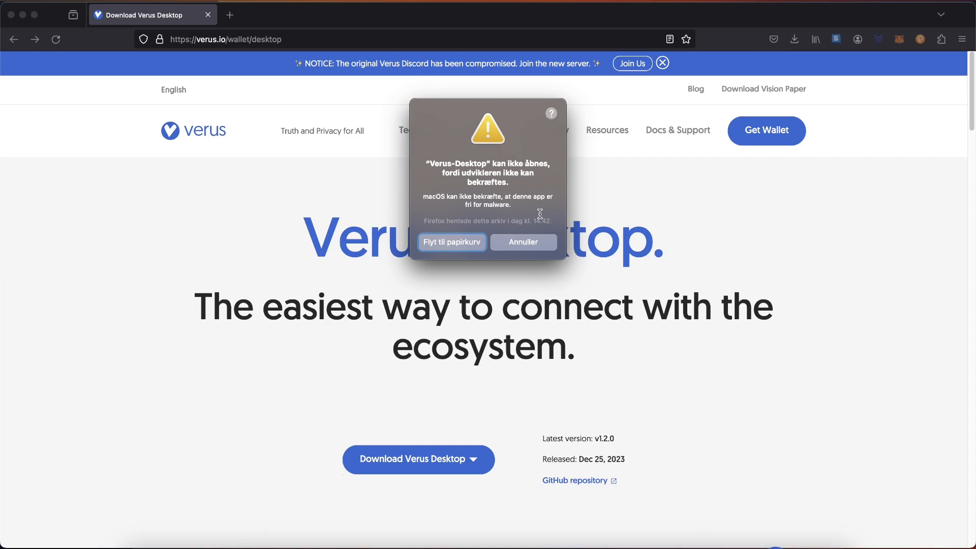
- Dismiss the warning, open Verus Desktop anyway via Privacy & Security and allow incoming connections
left_click(522, 242)
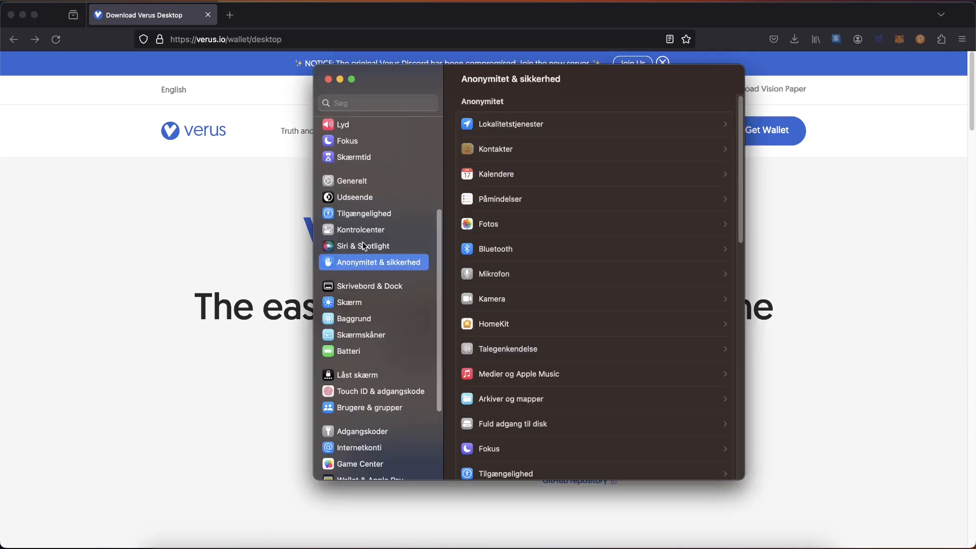
scroll("down", 3)
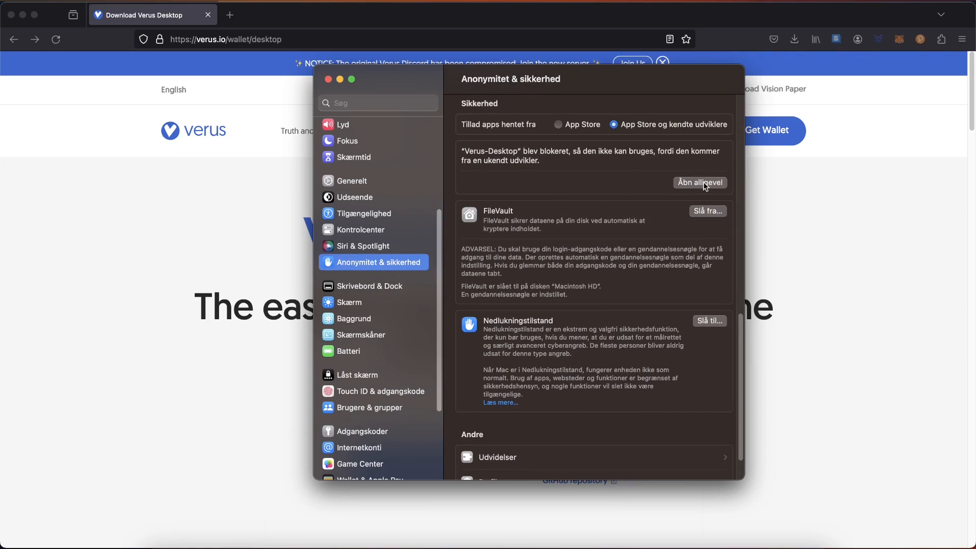
left_click(699, 182)
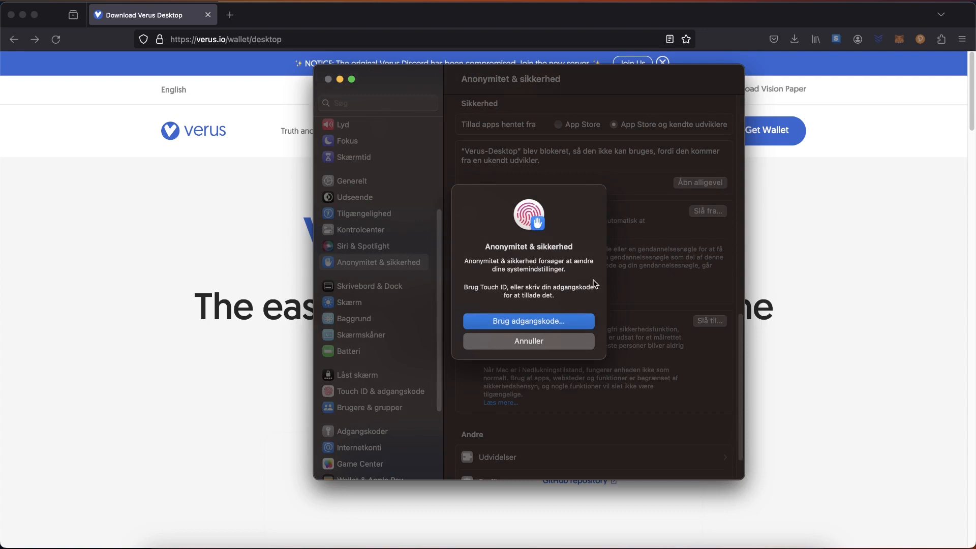
mouse_move(653, 299)
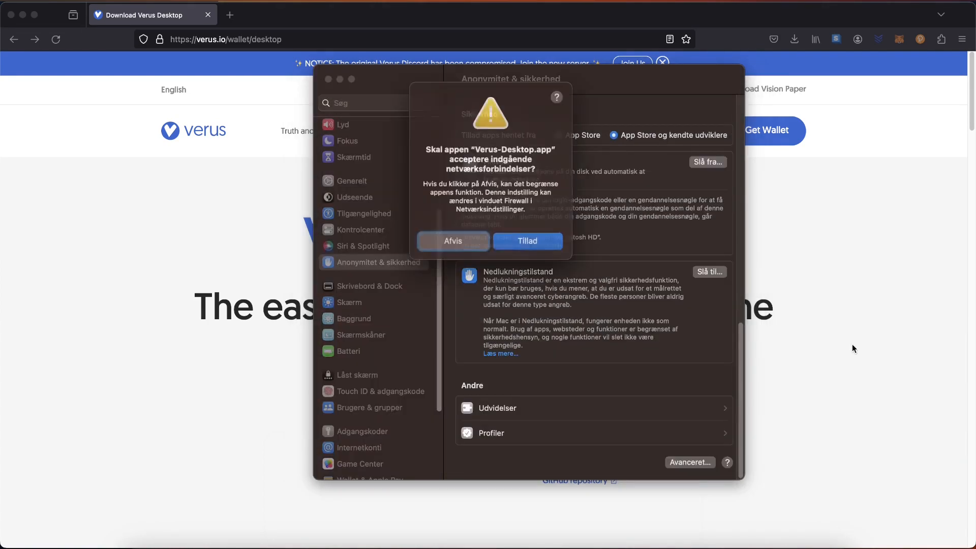
left_click(526, 241)
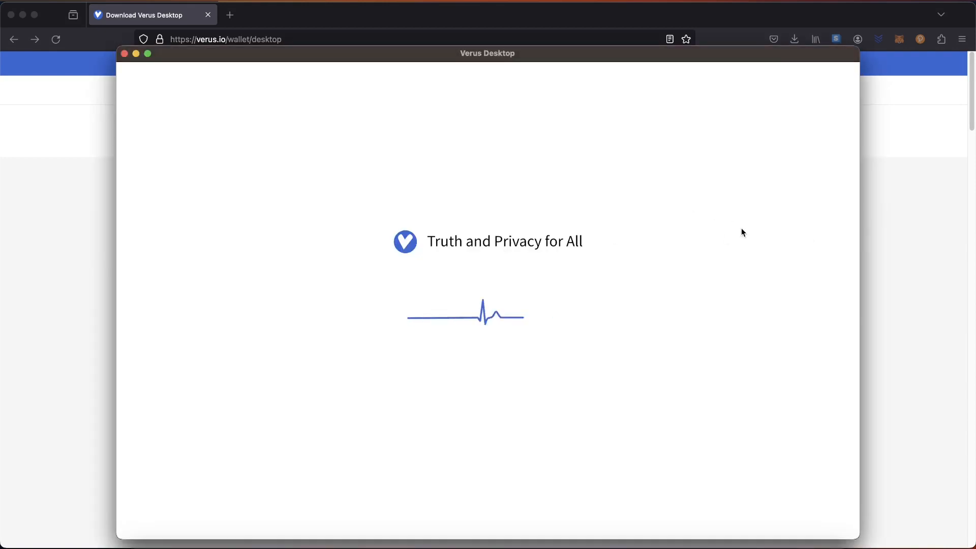
mouse_move(522, 90)
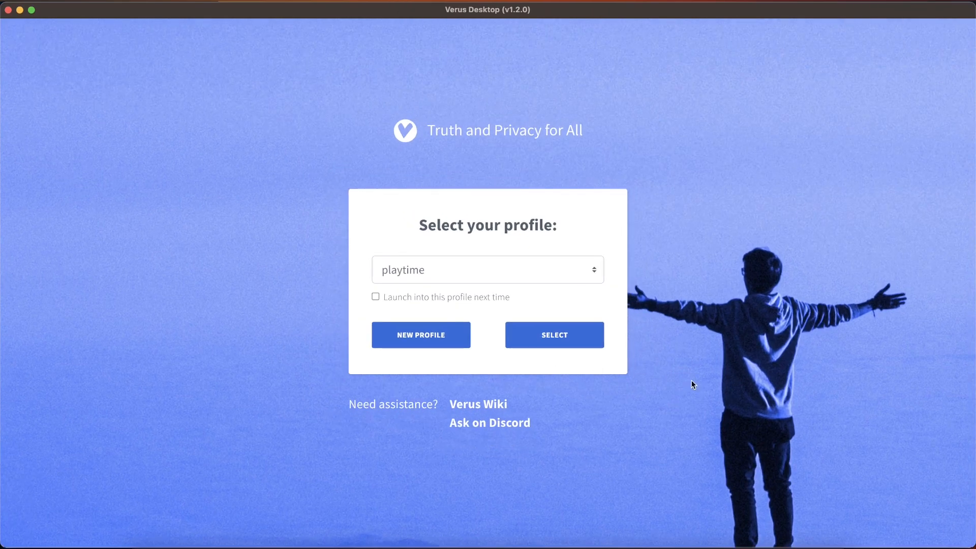
- Create a new Verus Desktop profile named poweredbycode
left_click(421, 335)
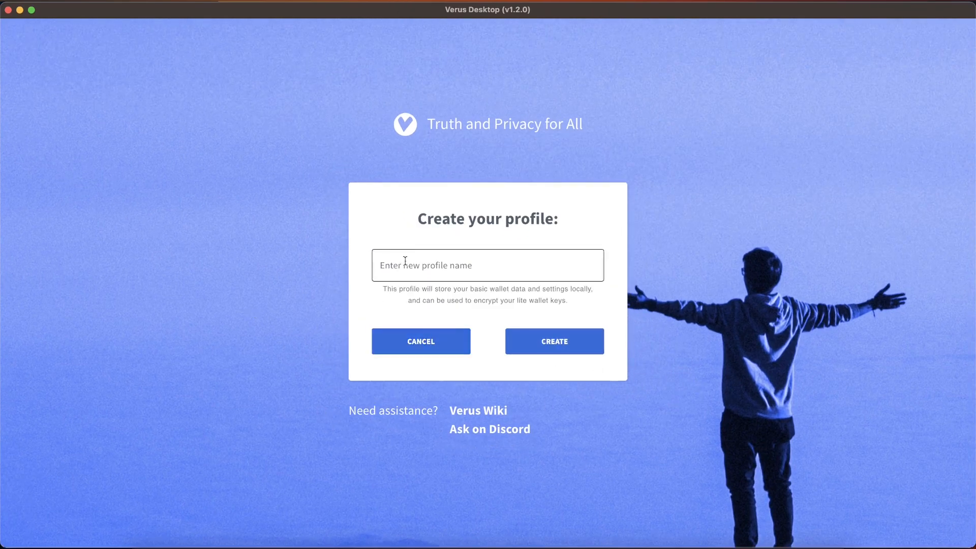
left_click(487, 265)
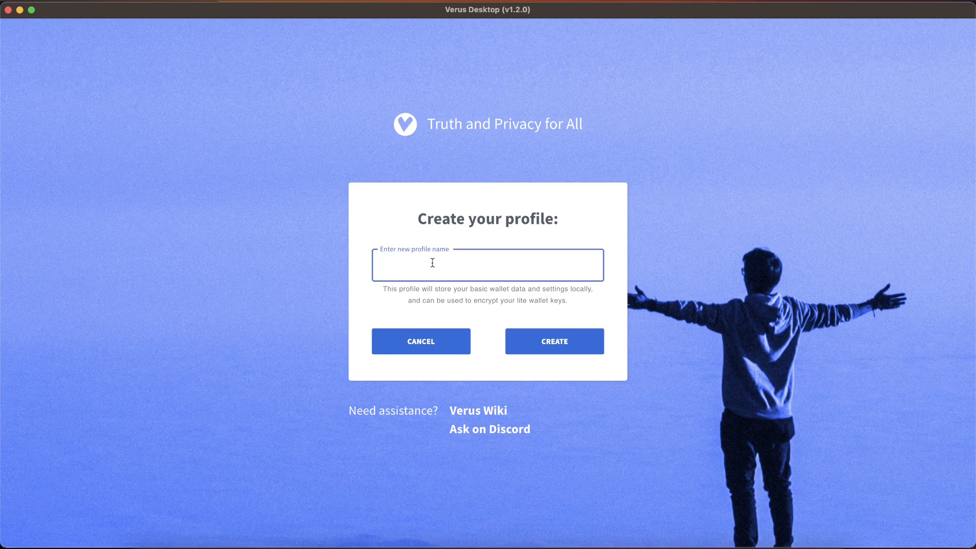
type("powered")
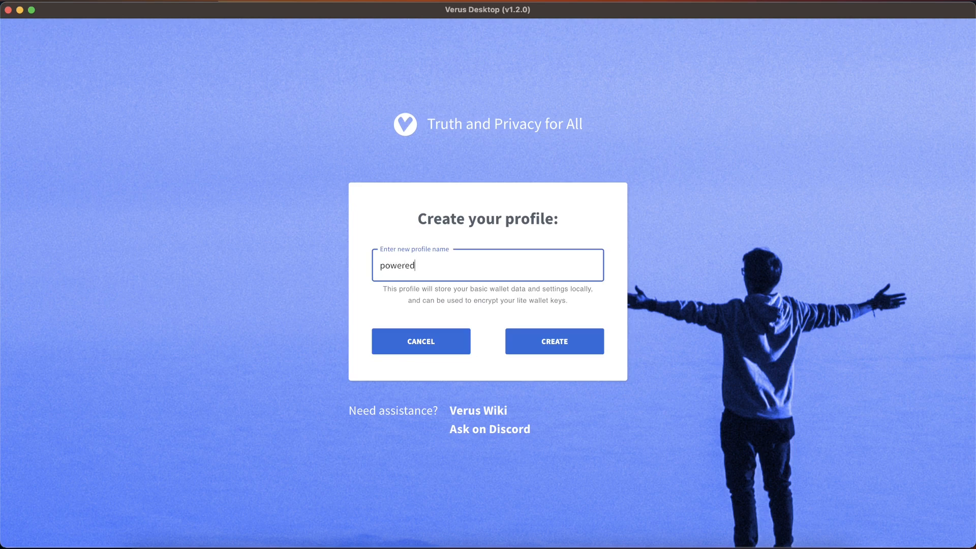
type("bycode")
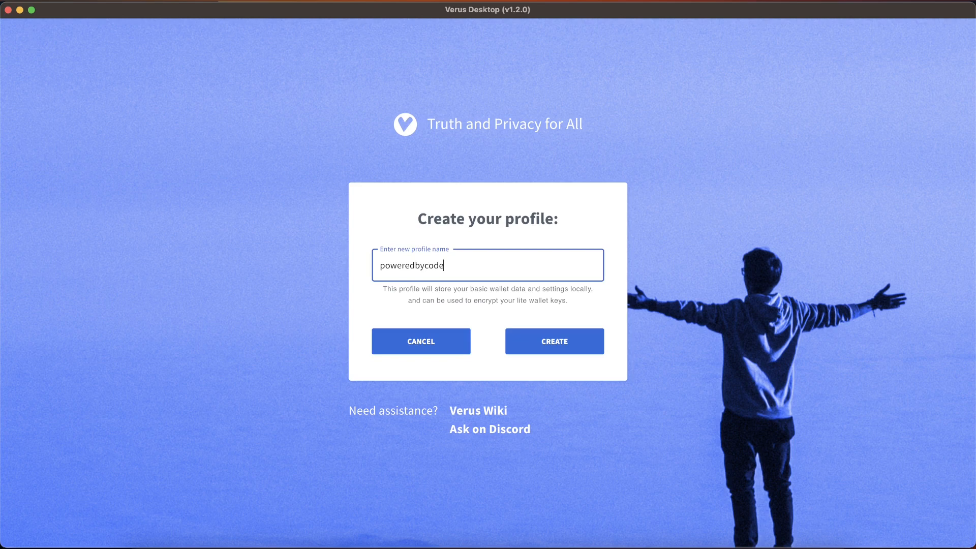
left_click(553, 342)
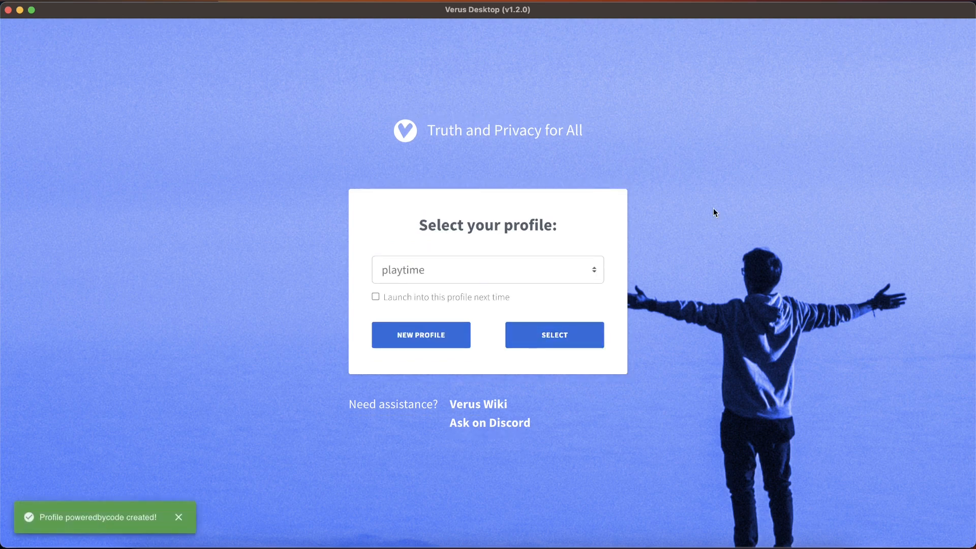
mouse_move(611, 264)
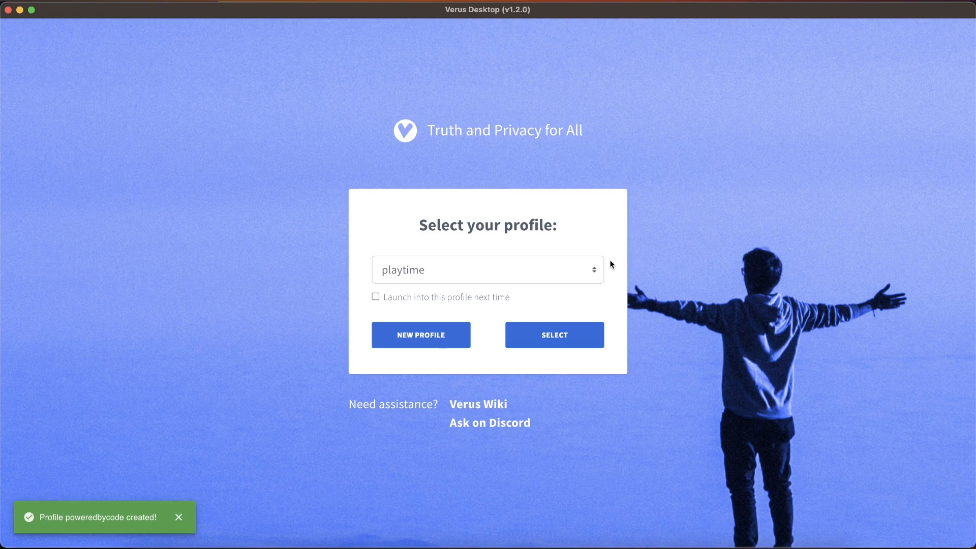
- Log into poweredbycode with 'Launch into this profile next time' ticked and go to its Wallet dashboard
left_click(487, 269)
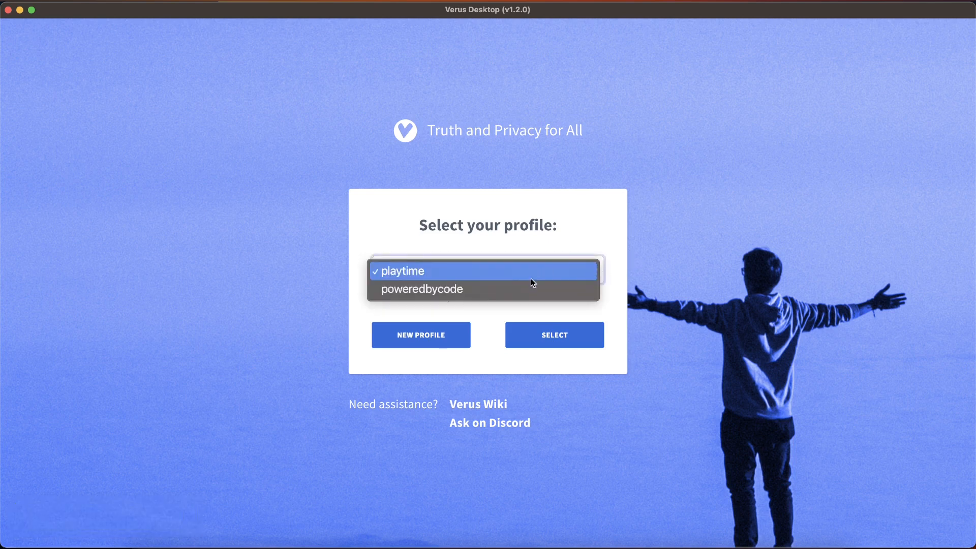
left_click(422, 289)
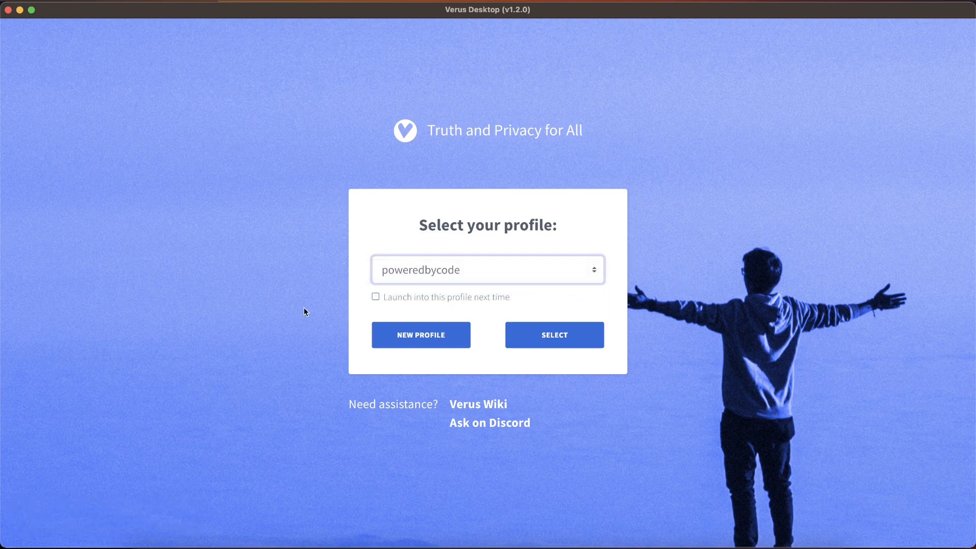
left_click(375, 297)
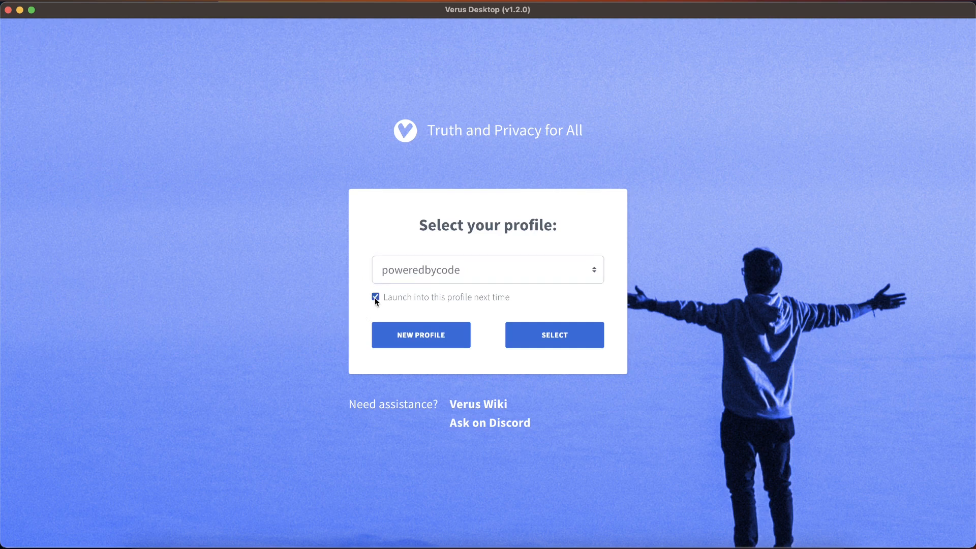
mouse_move(614, 370)
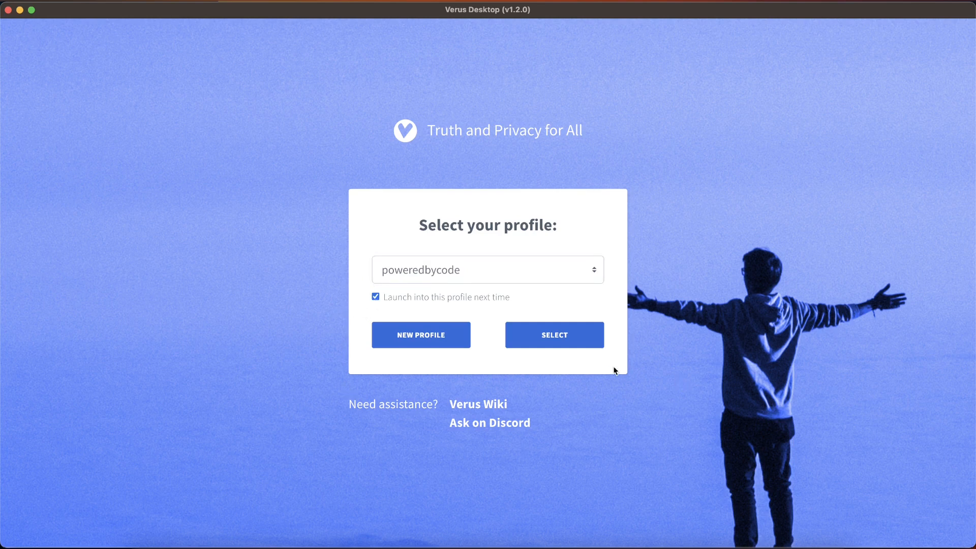
left_click(553, 335)
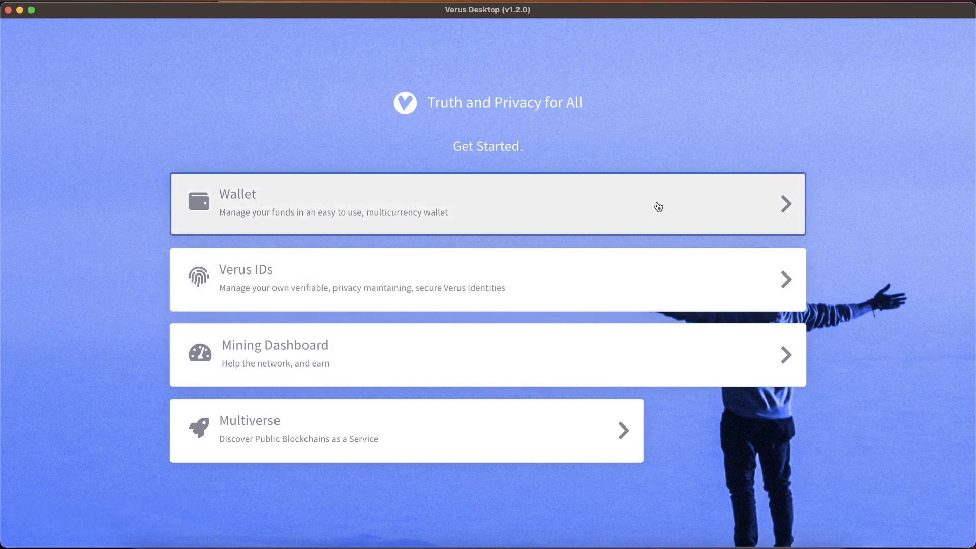
left_click(487, 204)
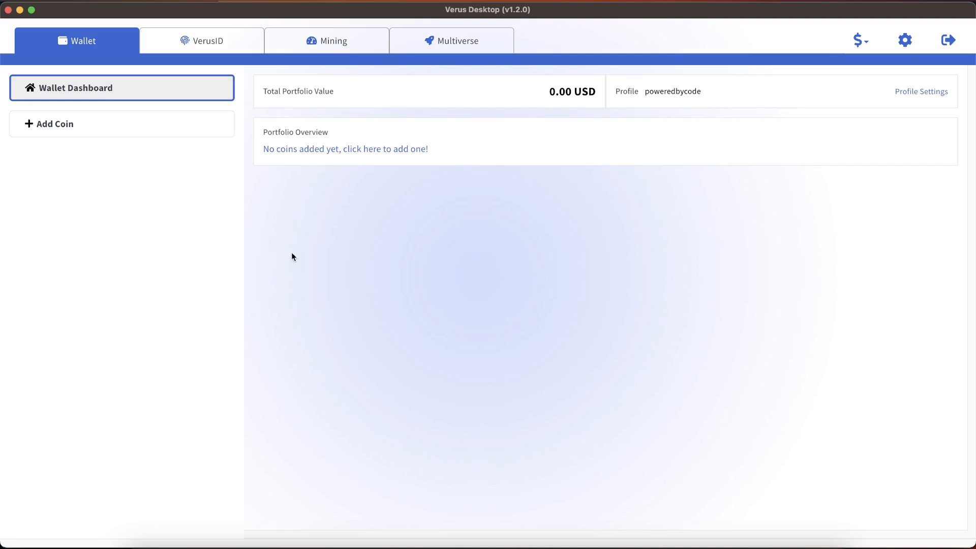
mouse_move(115, 126)
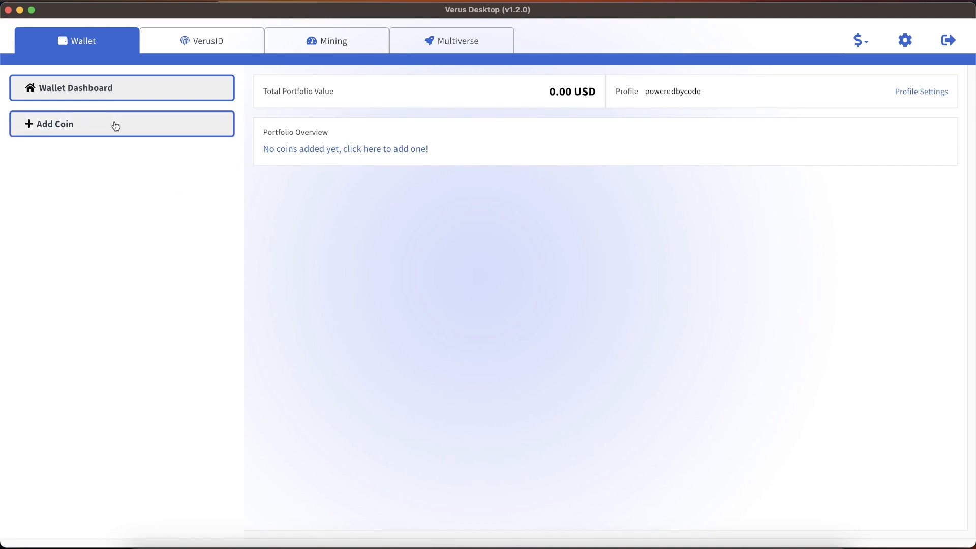
- Add Verus as a Native coin with Start staking and Bootstrap enabled
left_click(55, 124)
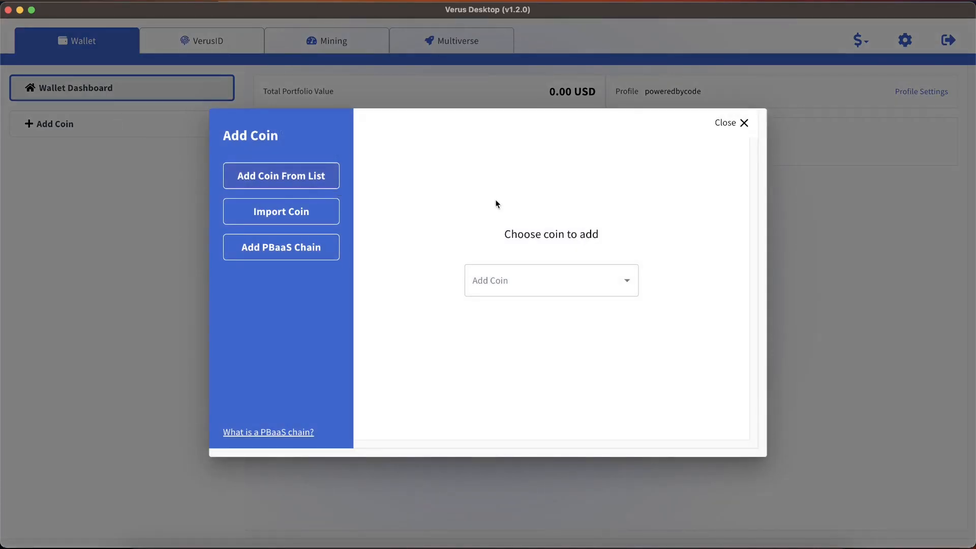
type("Verus")
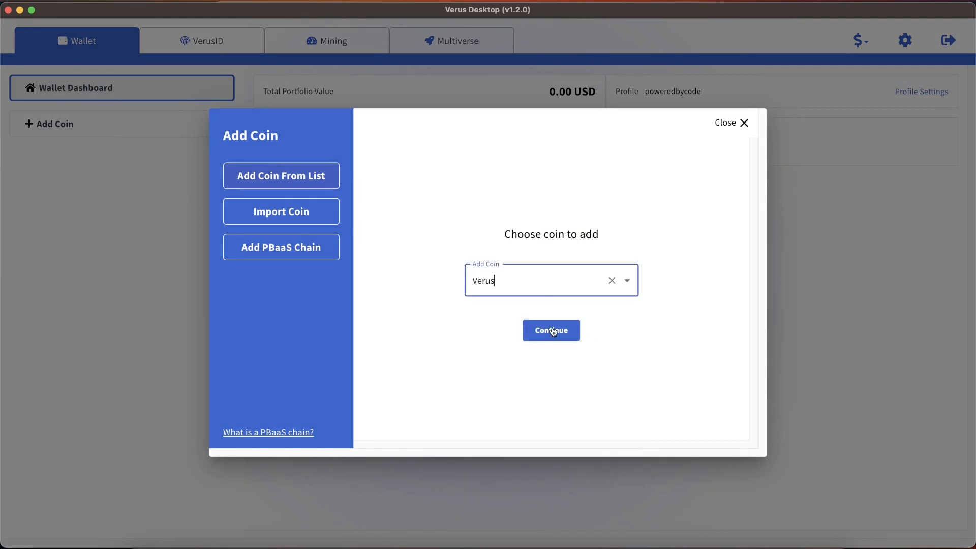
left_click(550, 329)
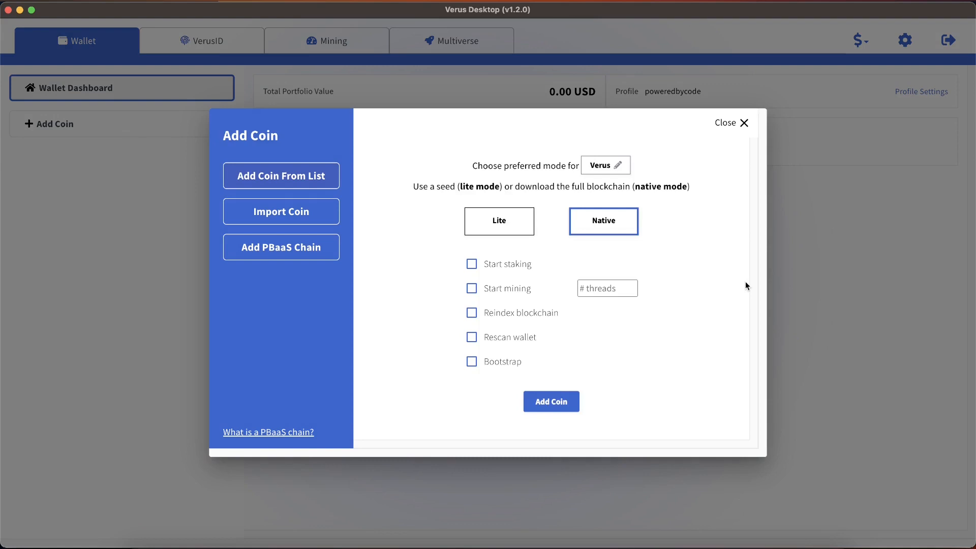
mouse_move(567, 255)
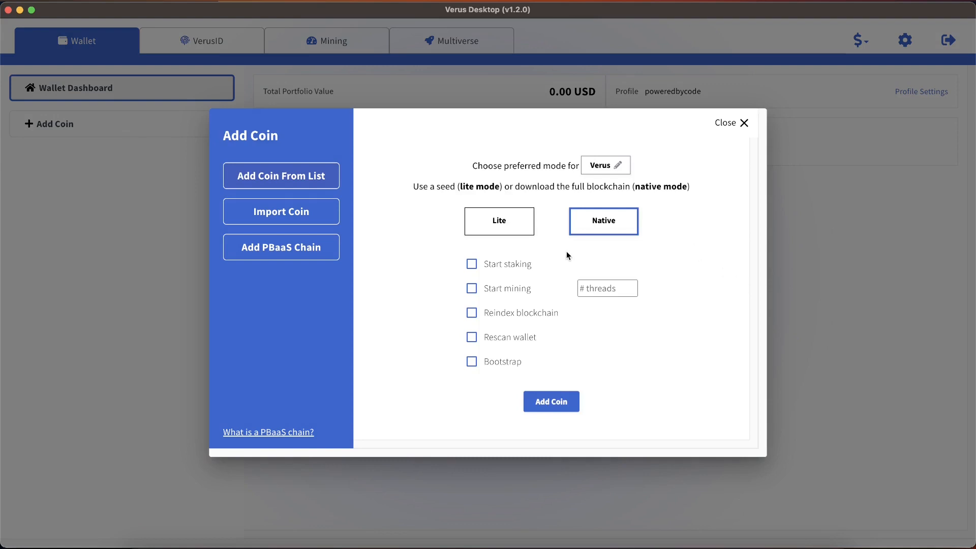
left_click(471, 263)
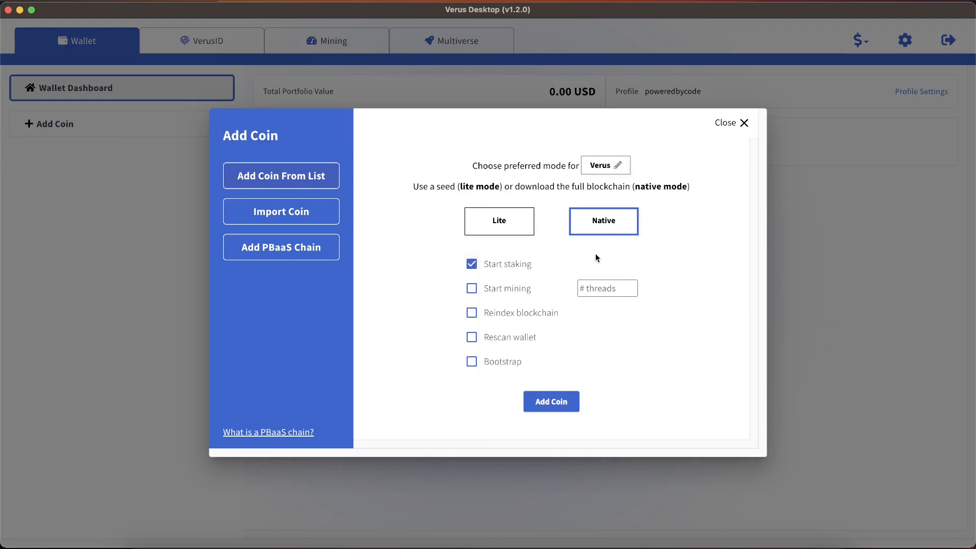
left_click(471, 360)
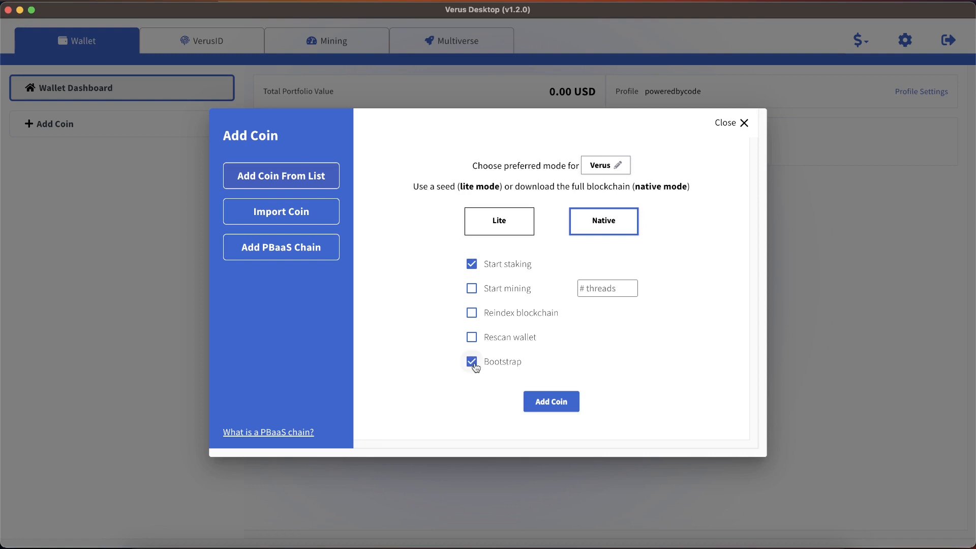
left_click(550, 401)
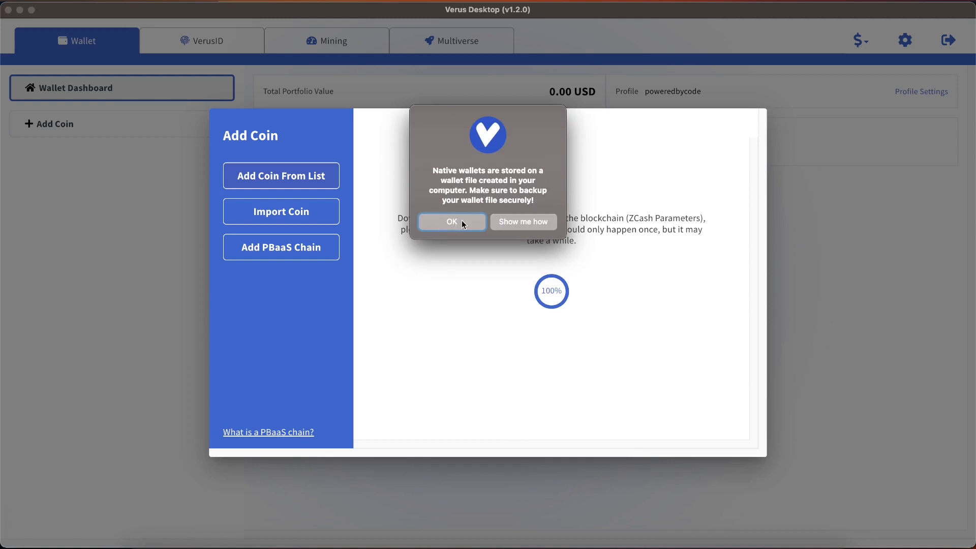
- Acknowledge the wallet-file backup notice and allow verusd incoming network connections
left_click(451, 222)
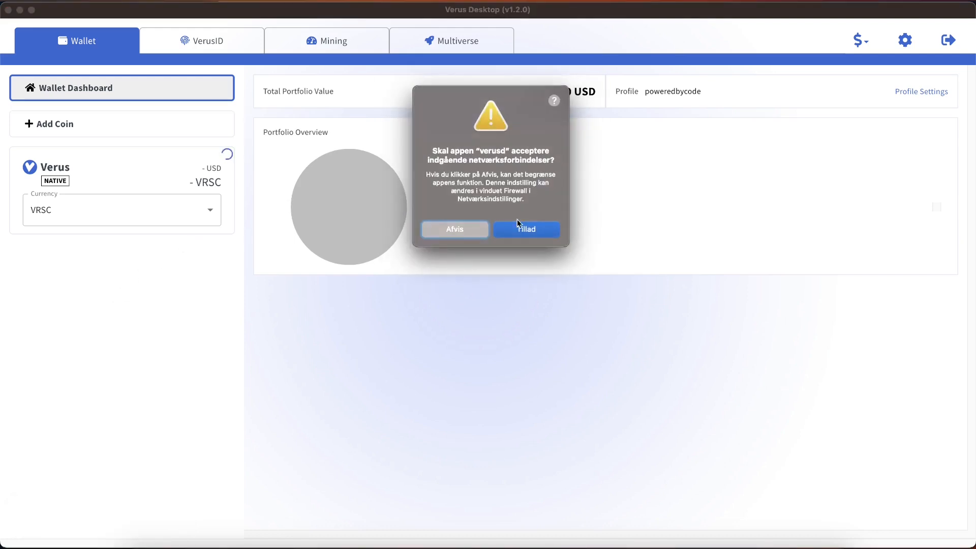
left_click(526, 229)
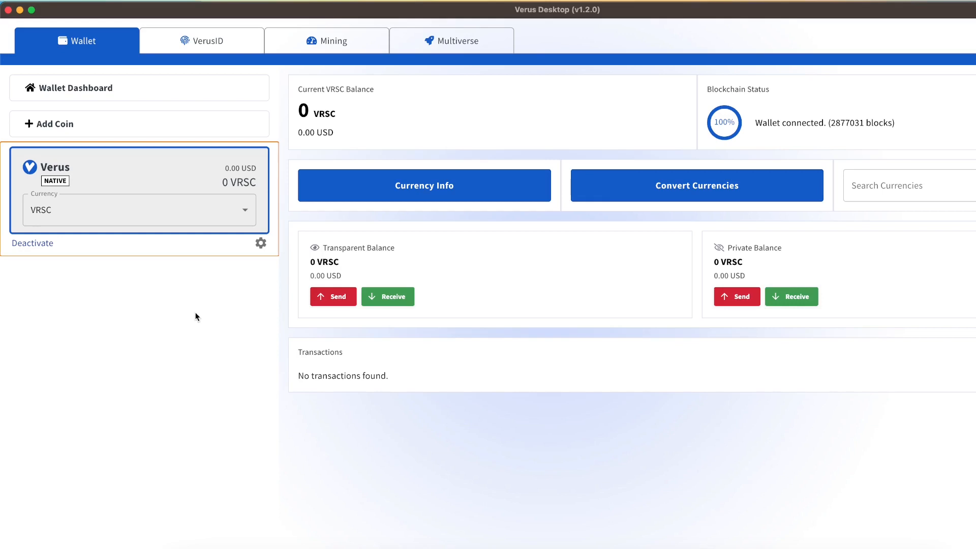
mouse_move(387, 120)
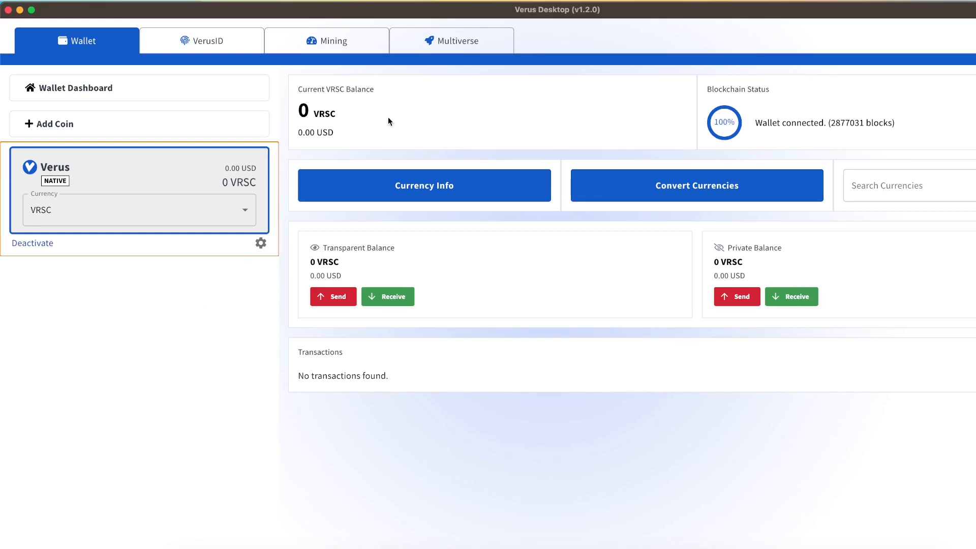
- On the Mining dashboard, switch the Staking toggle on for Verus
left_click(326, 41)
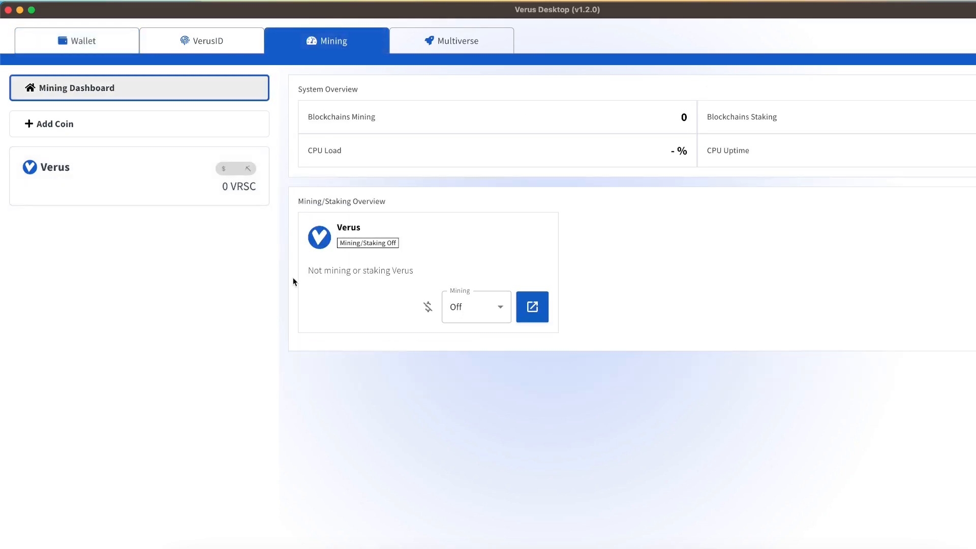
left_click(140, 176)
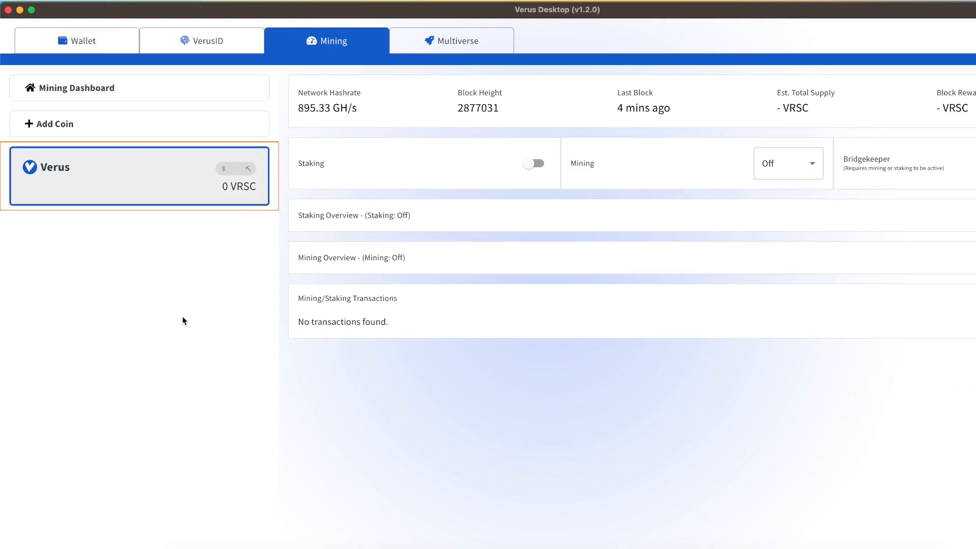
left_click(532, 162)
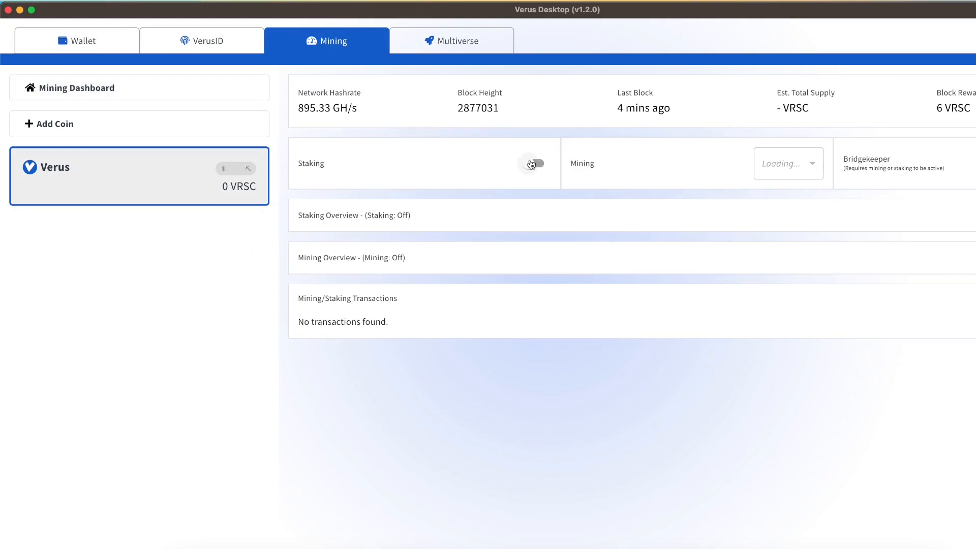
left_click(533, 162)
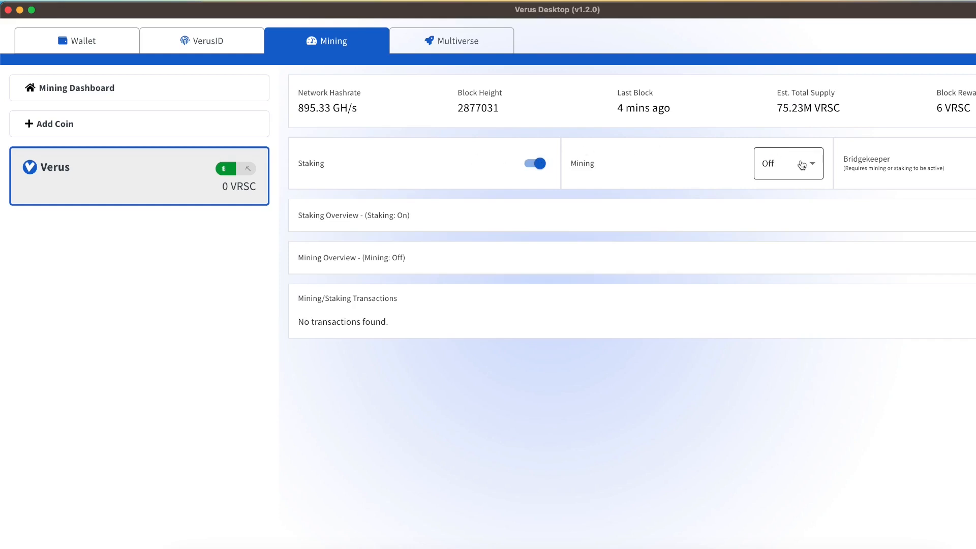
left_click(788, 163)
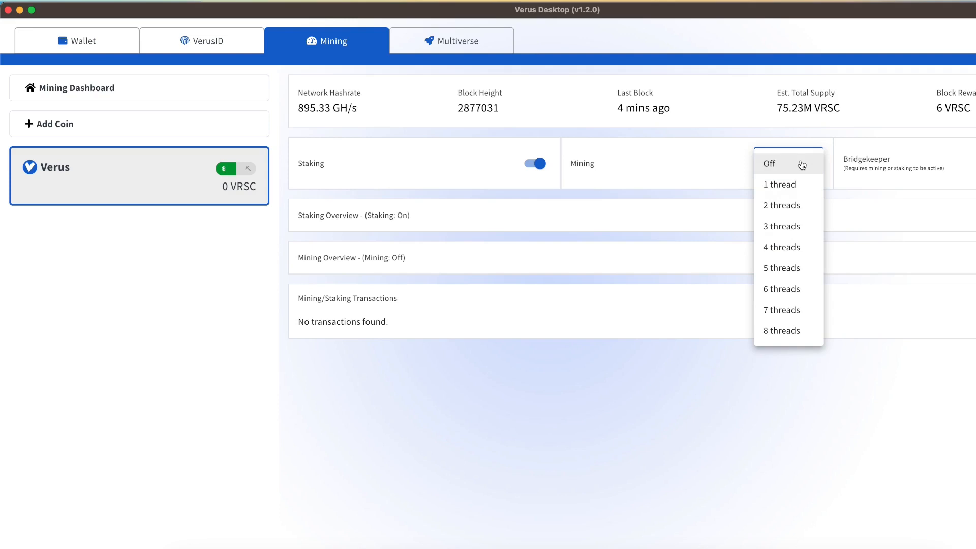
mouse_move(795, 246)
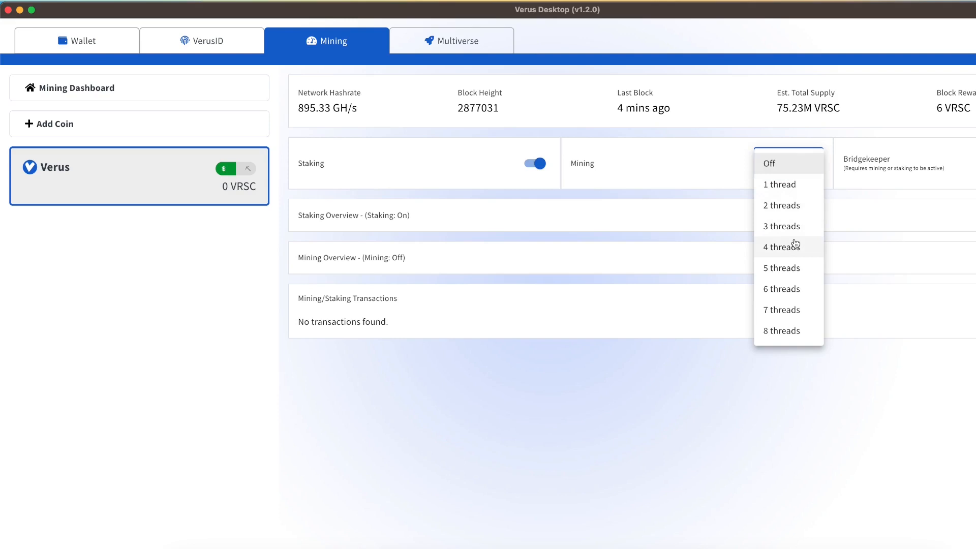
- Start mining Verus with 4 threads, then reduce it to 1 thread
left_click(780, 246)
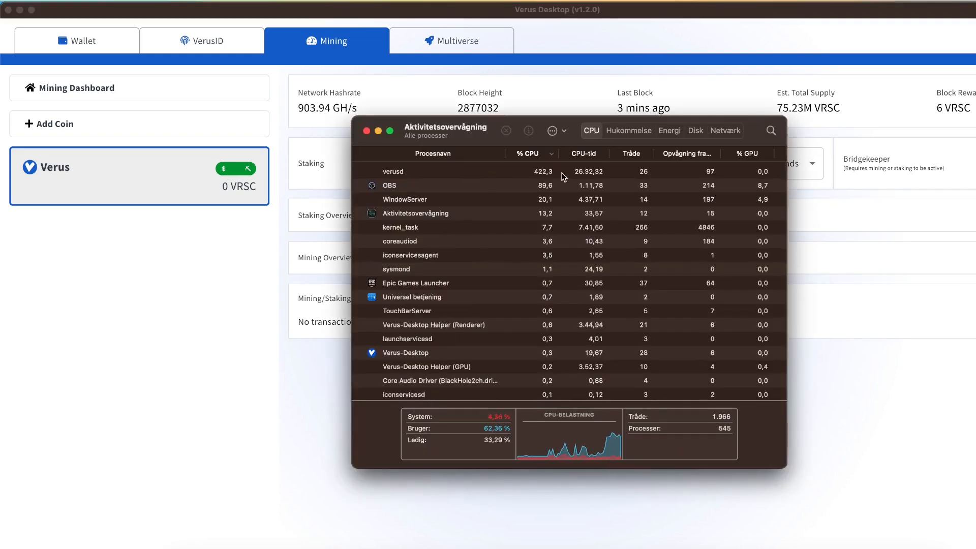
left_click(392, 171)
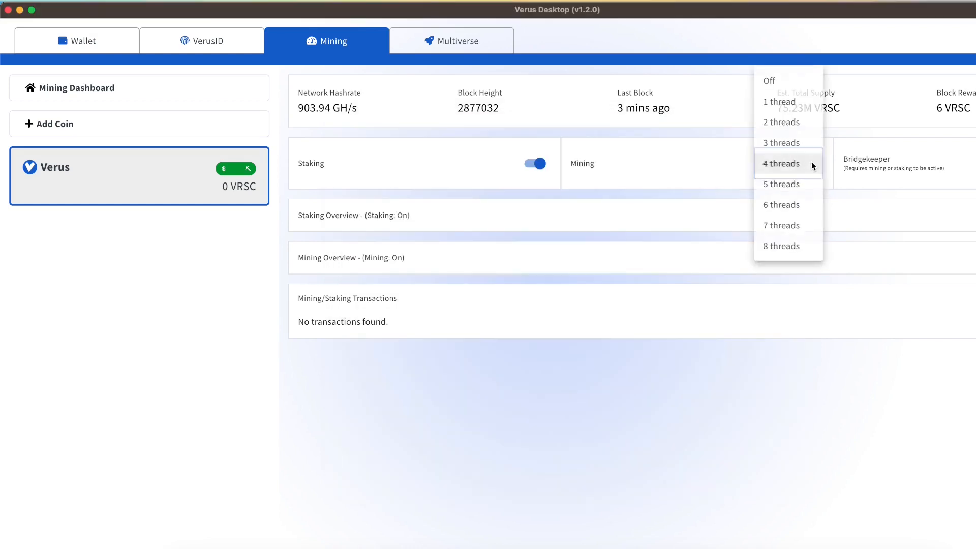
left_click(780, 163)
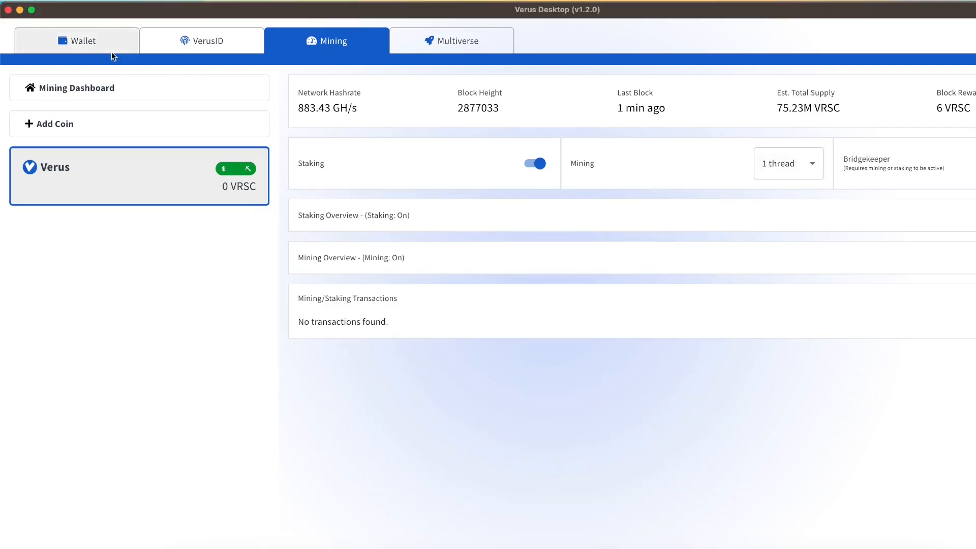
- Review the single public address under Manage my addresses, then return to the wallet overview
left_click(76, 41)
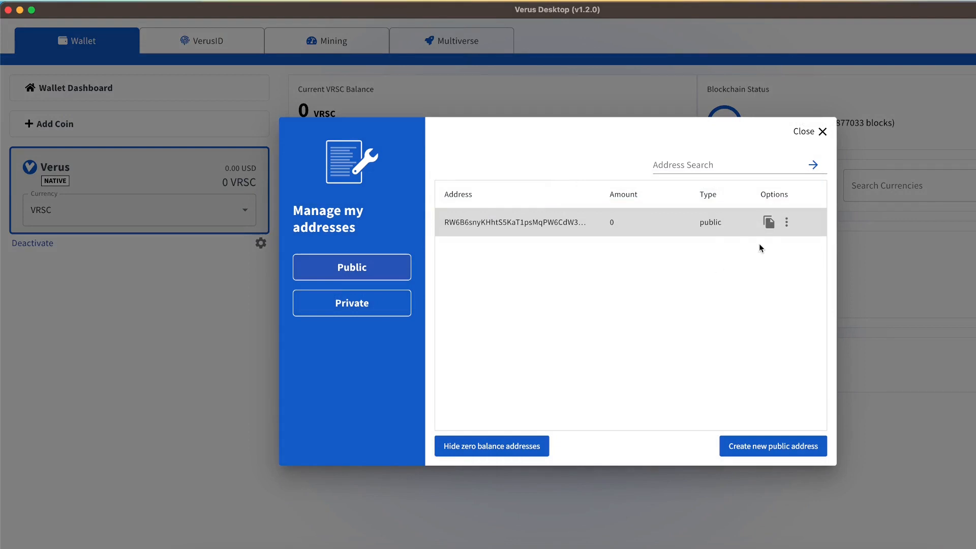
left_click(786, 222)
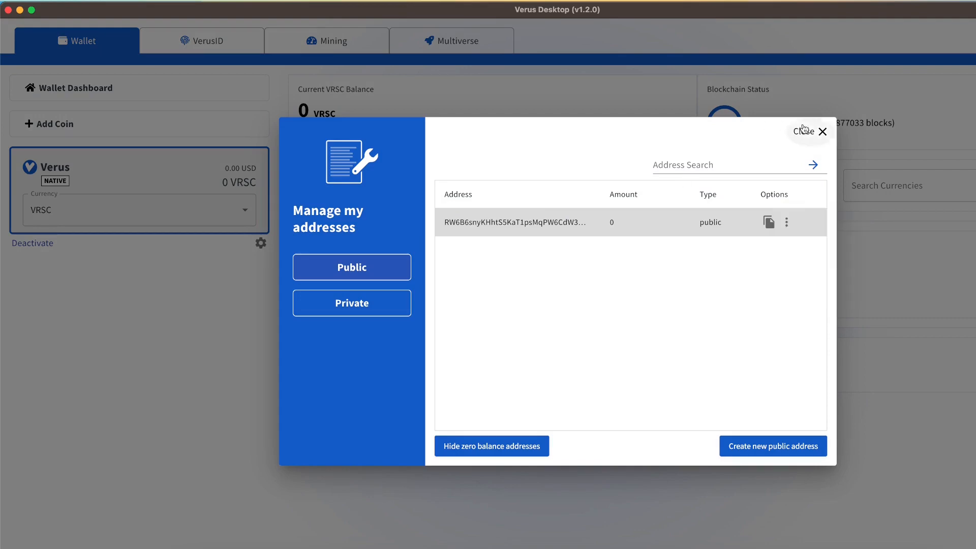
left_click(821, 131)
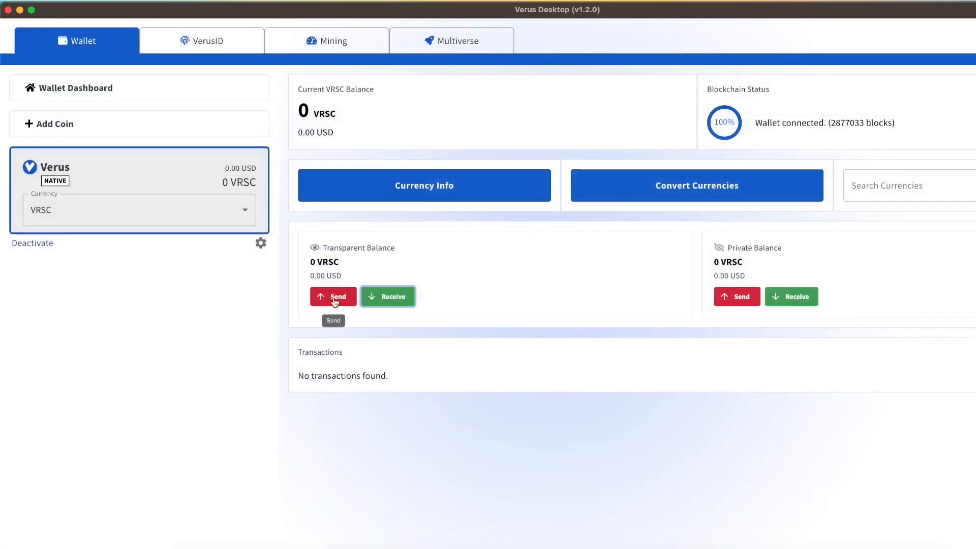
left_click(333, 296)
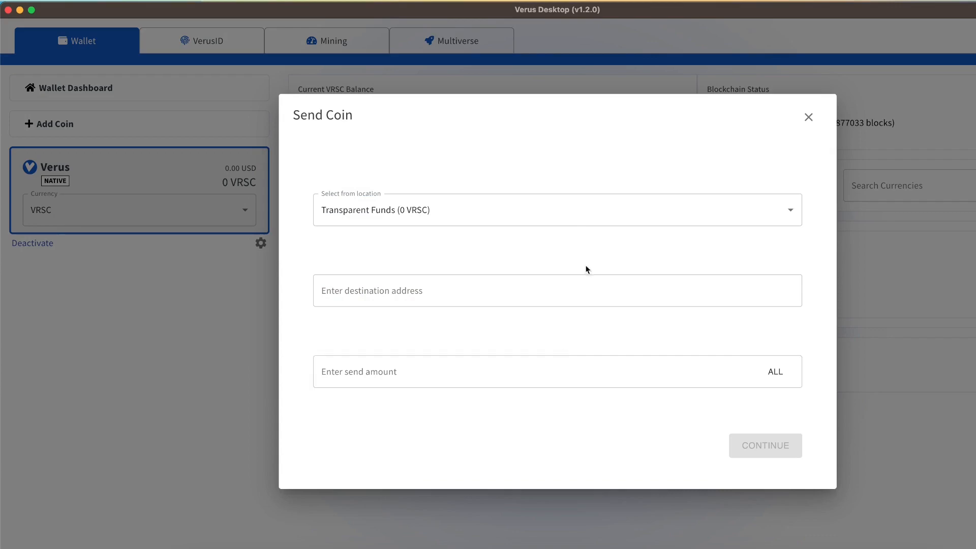
left_click(808, 117)
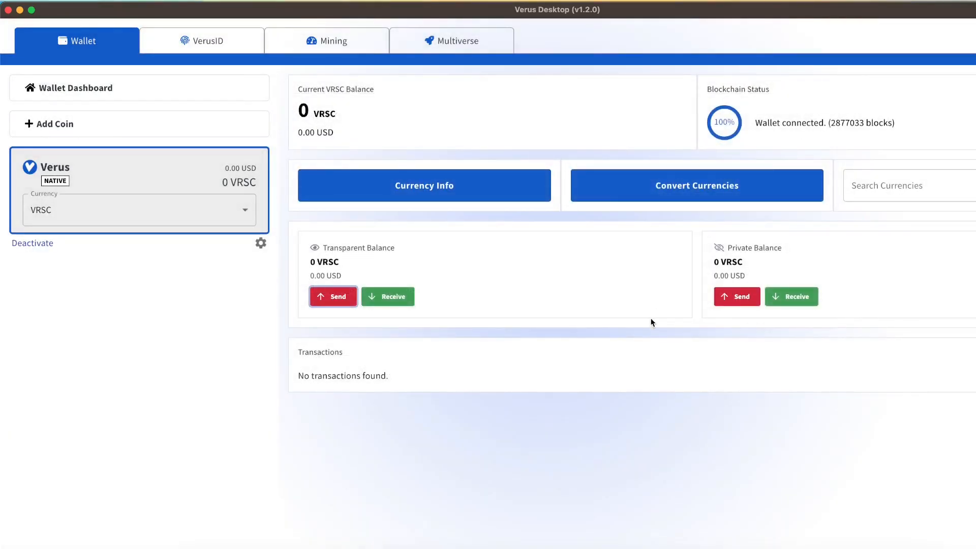